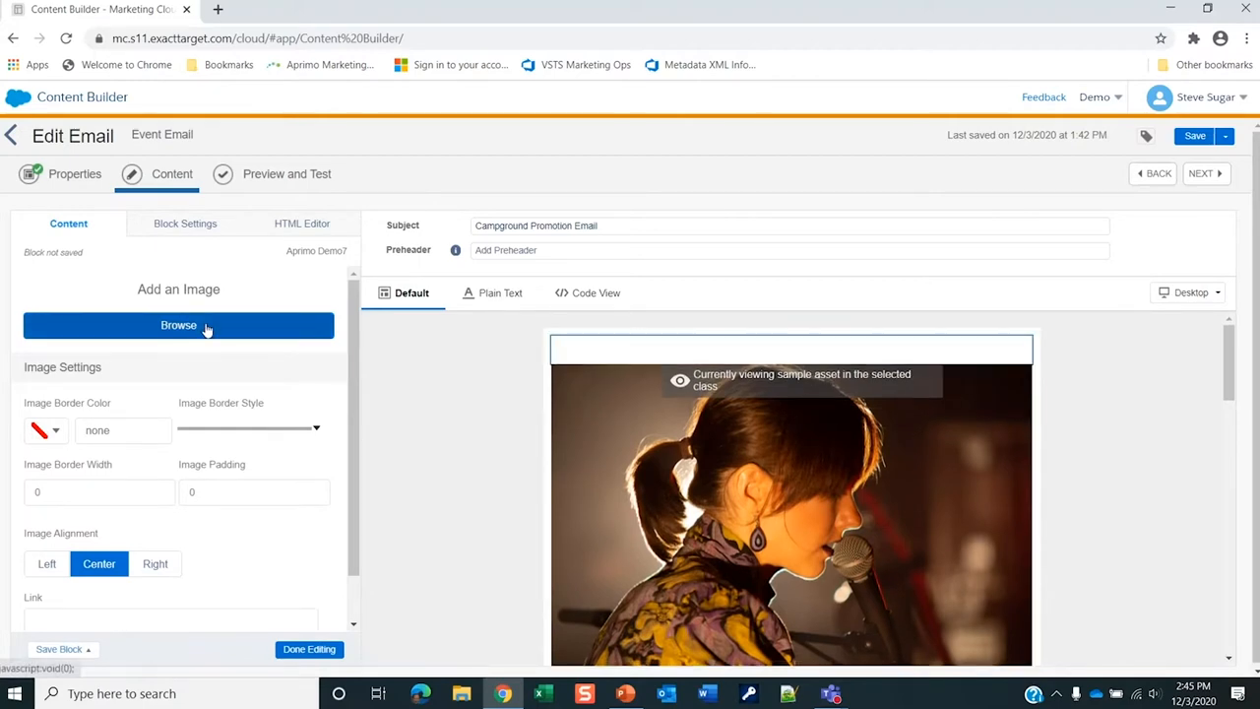
# Pick AprimoSummerSync-24.jpg from the enlarged Aprimo DAM picker and confirm the selection
pyautogui.click(179, 325)
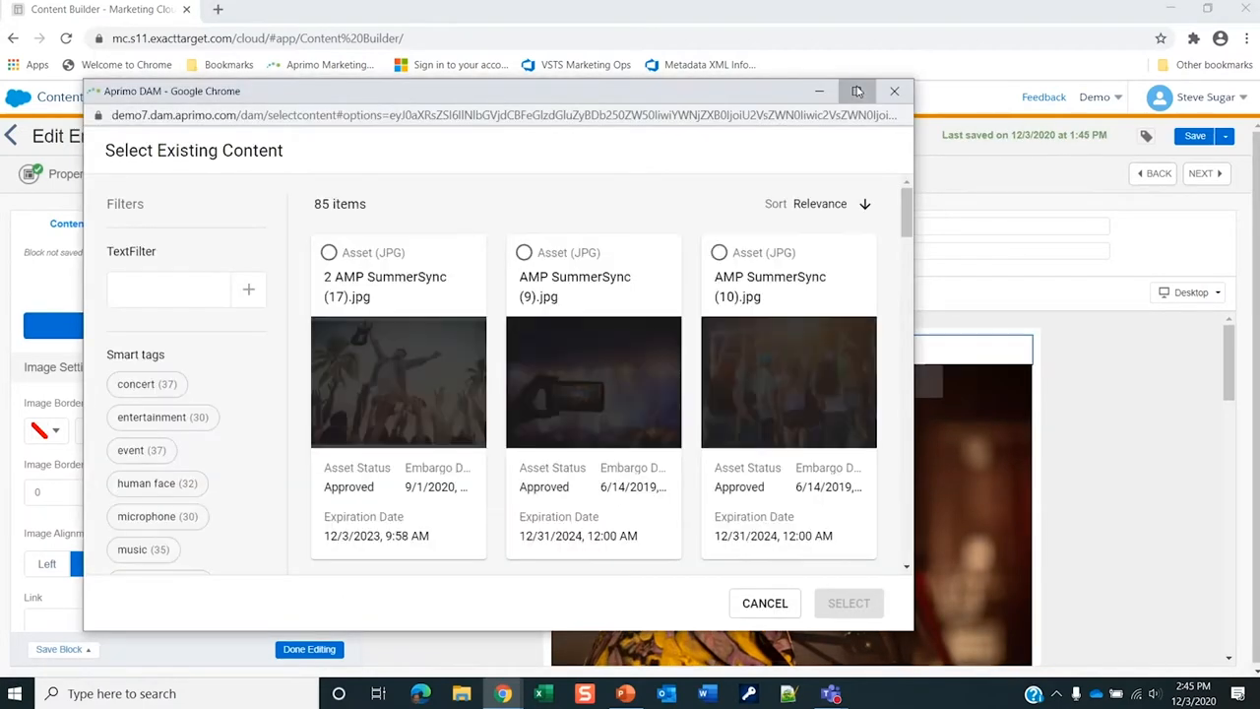
pyautogui.click(858, 90)
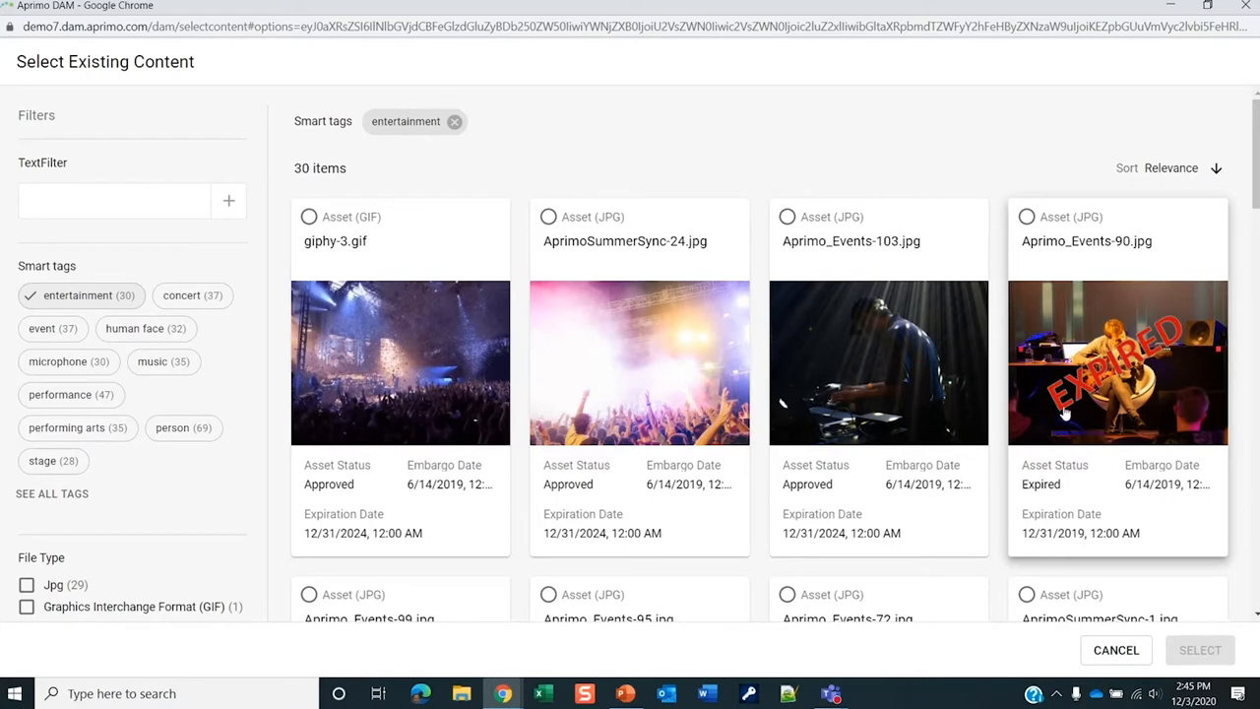
pyautogui.moveTo(639, 229)
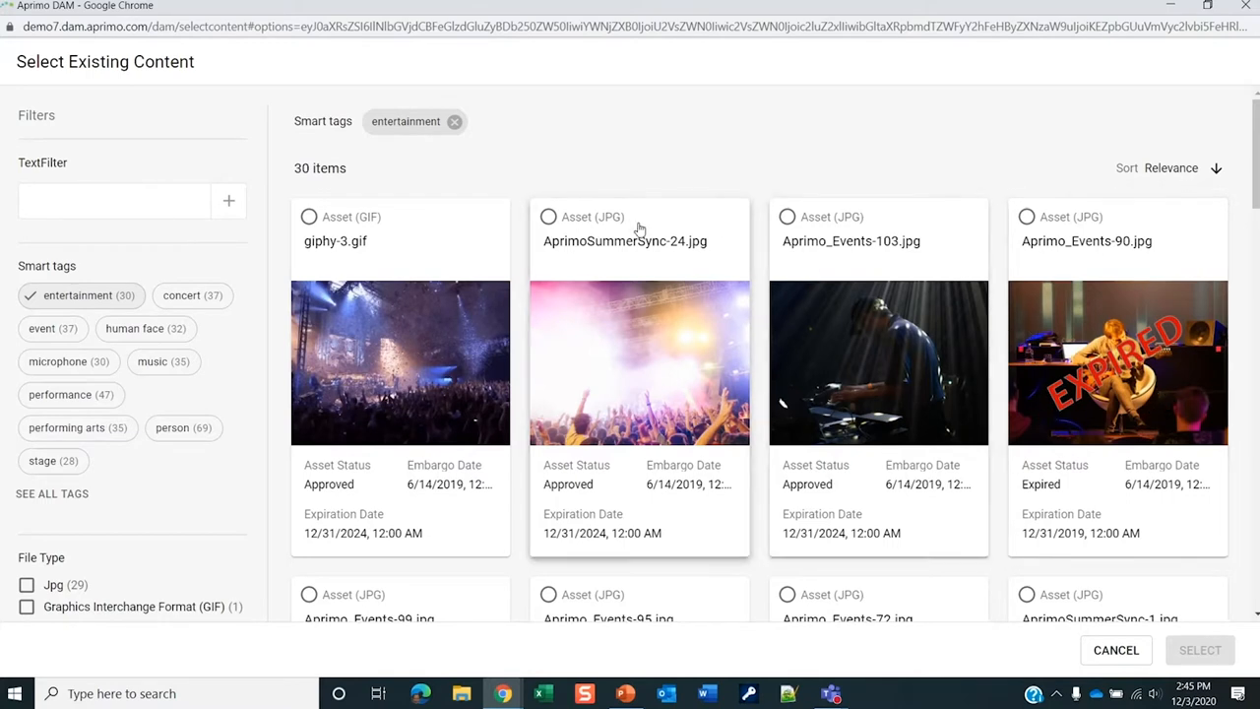
pyautogui.click(549, 216)
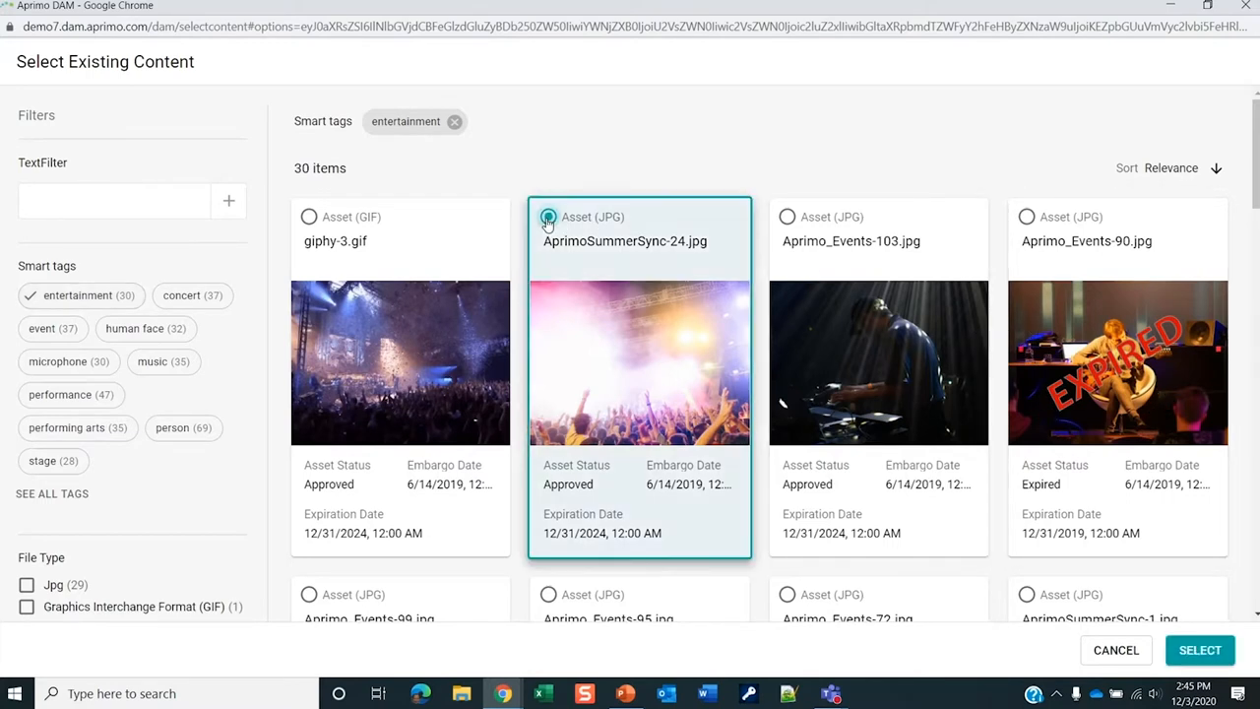
pyautogui.click(549, 217)
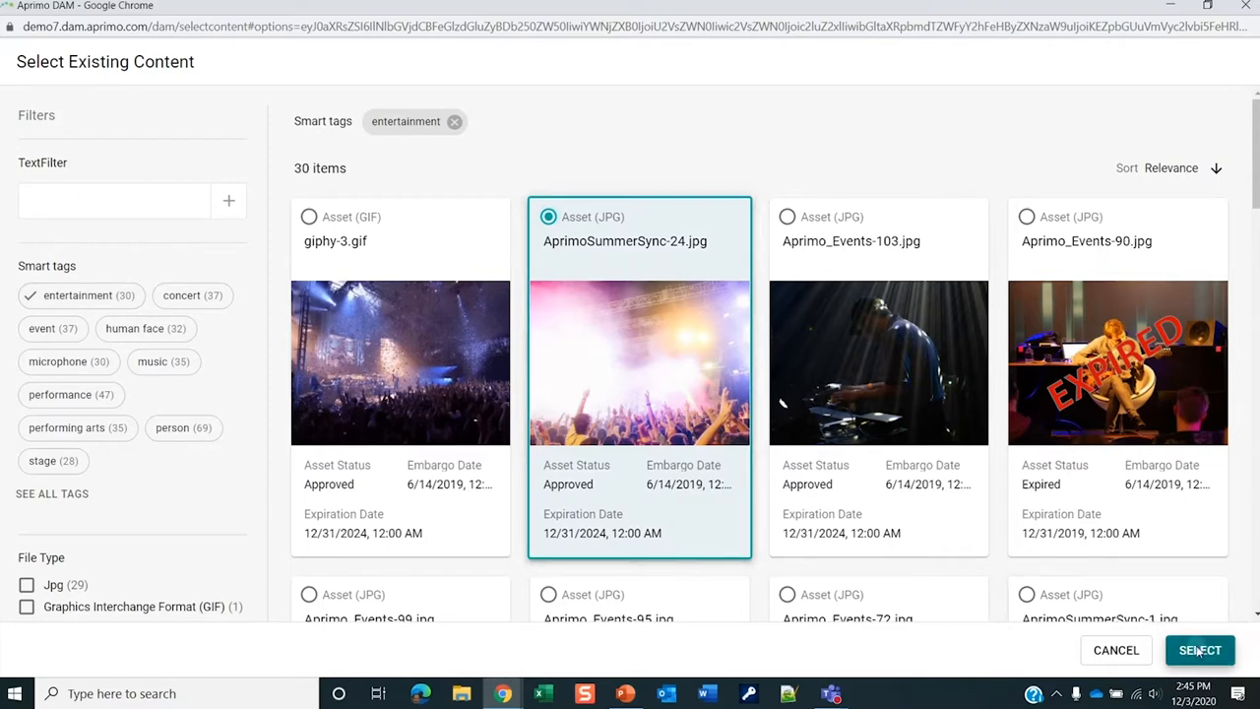
pyautogui.click(1200, 650)
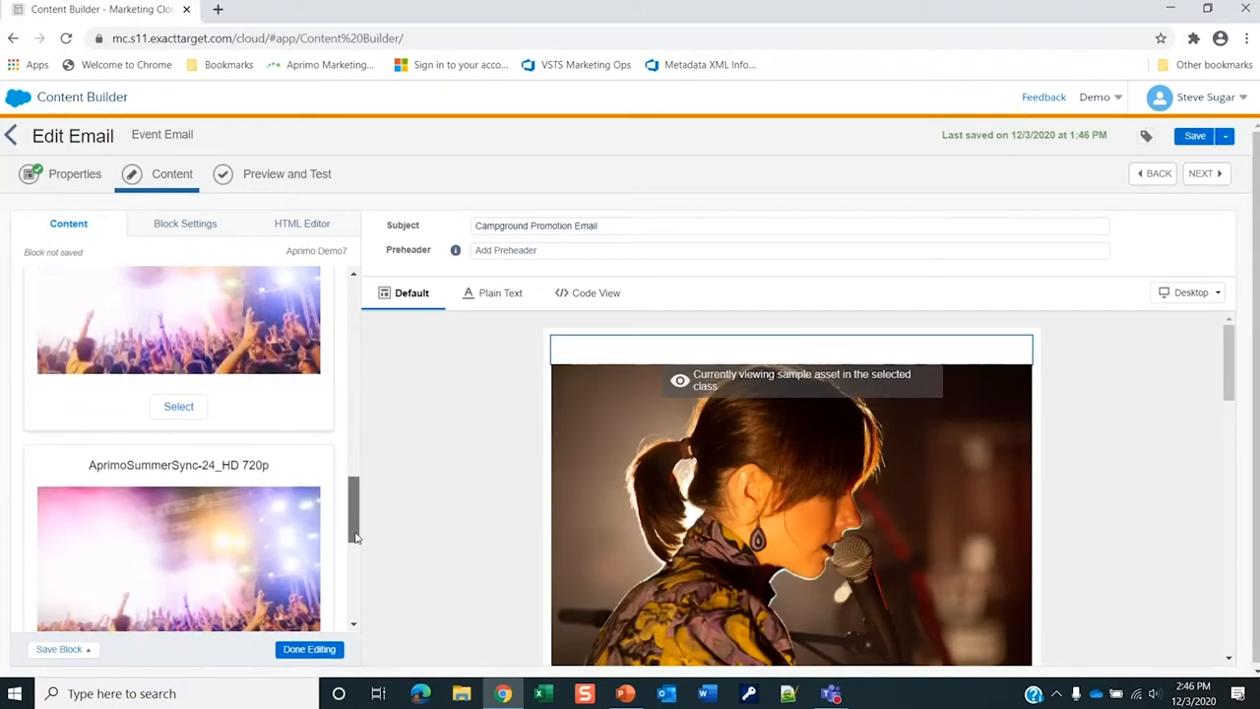
# Insert the chosen concert image rendition into the email block and review its dimensions and alt text
pyautogui.click(178, 405)
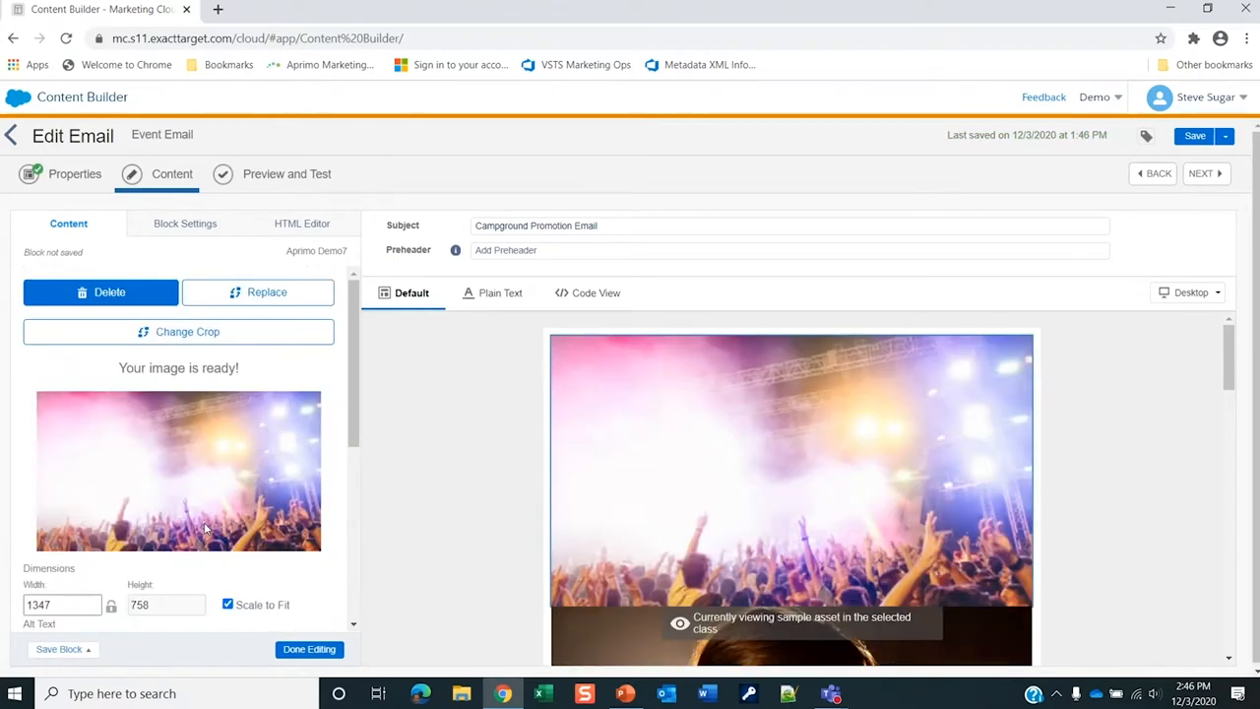
pyautogui.scroll(-3)
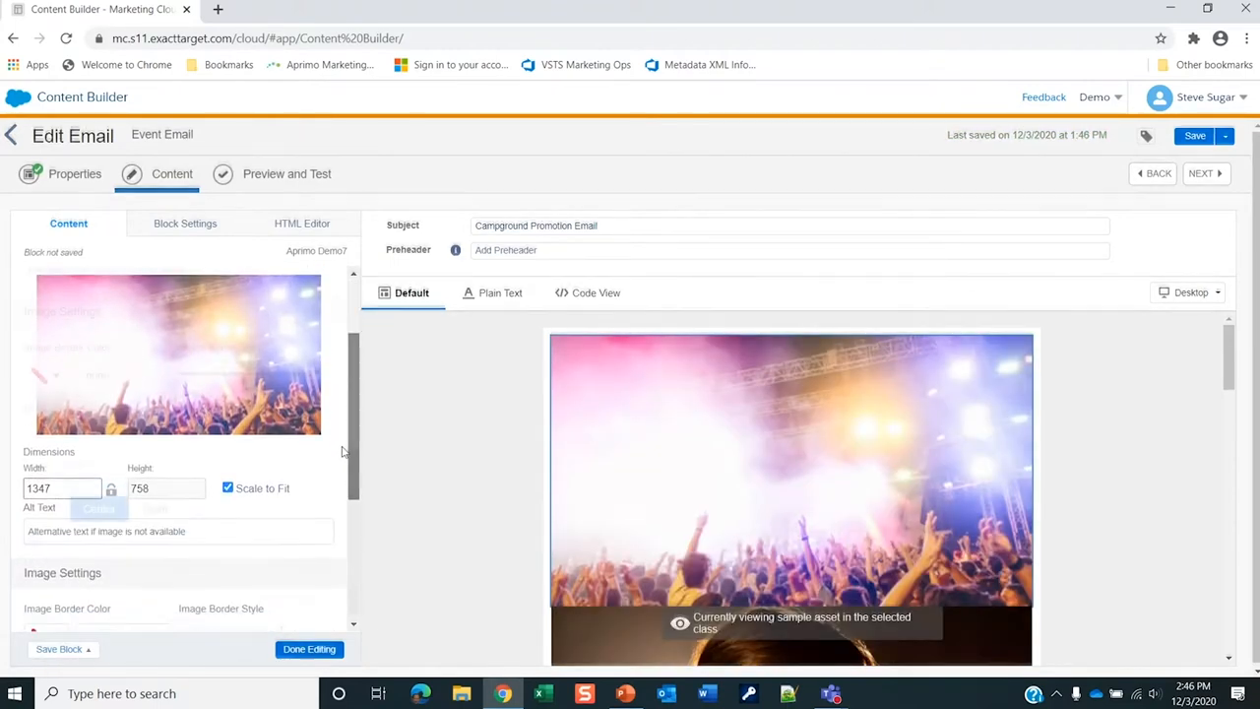
pyautogui.click(310, 649)
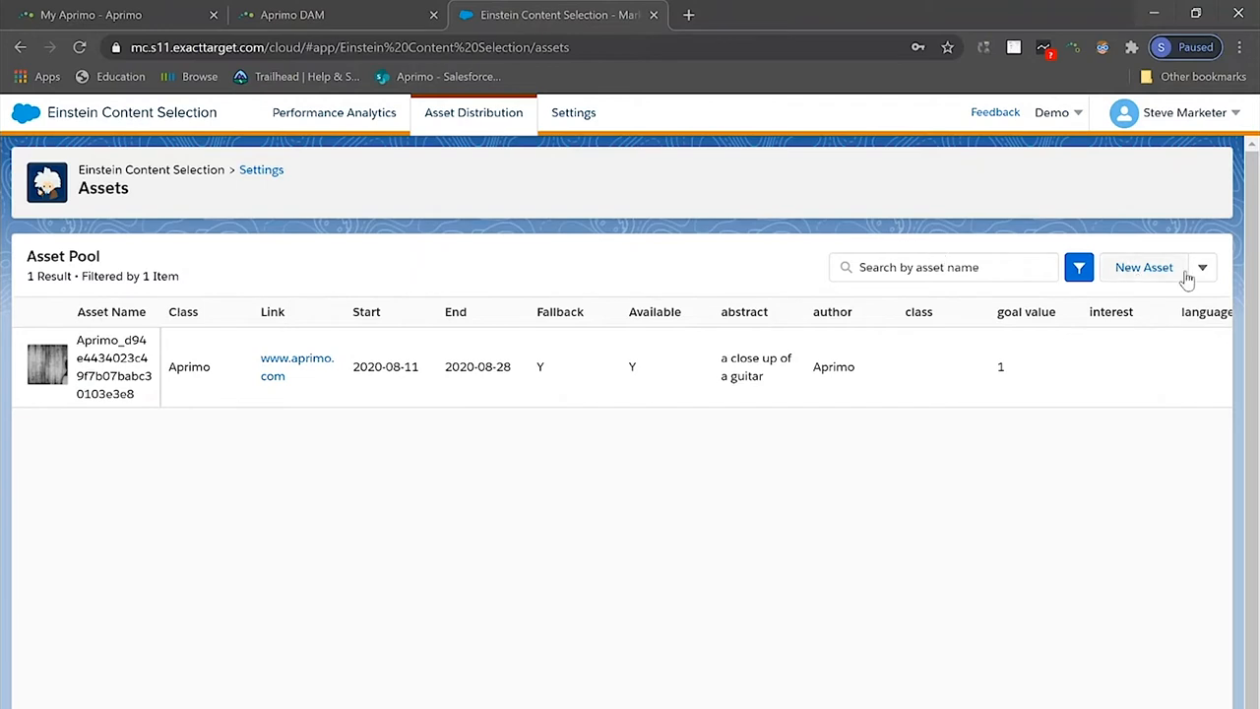
# Upload AprimoContentCatalog-08202020.csv from Documents > Einstein Content as a new asset
pyautogui.click(1203, 267)
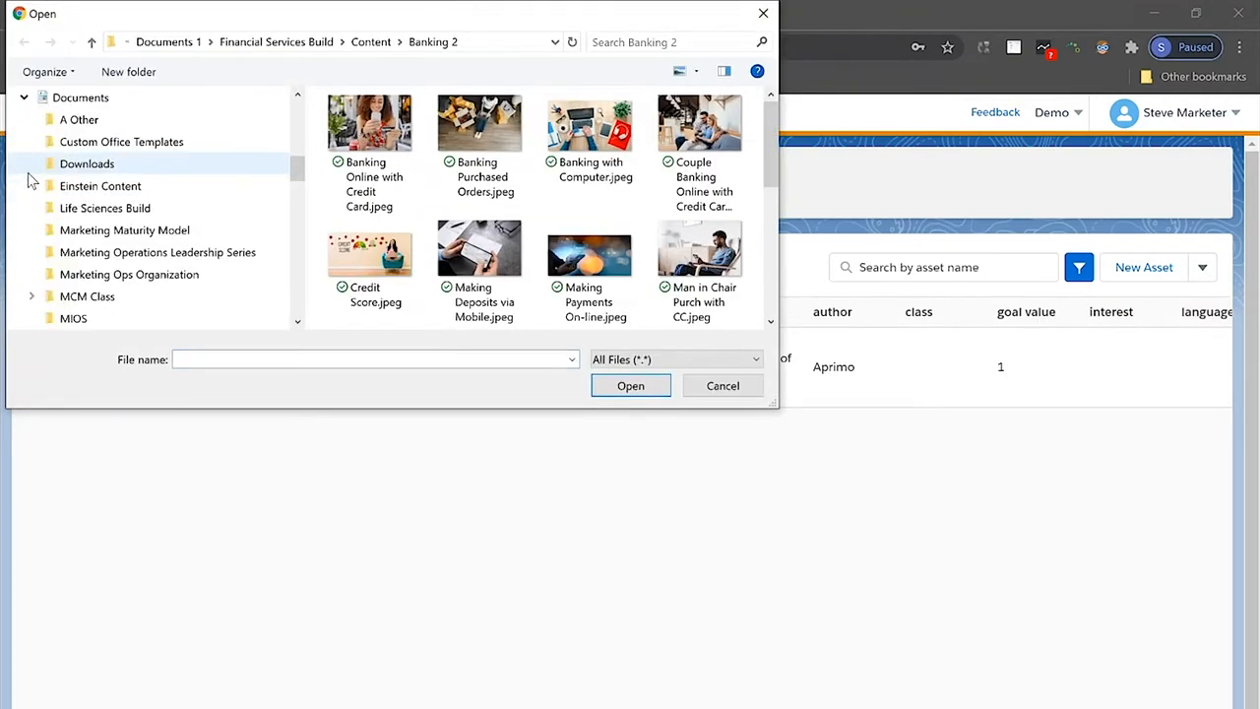
pyautogui.click(101, 187)
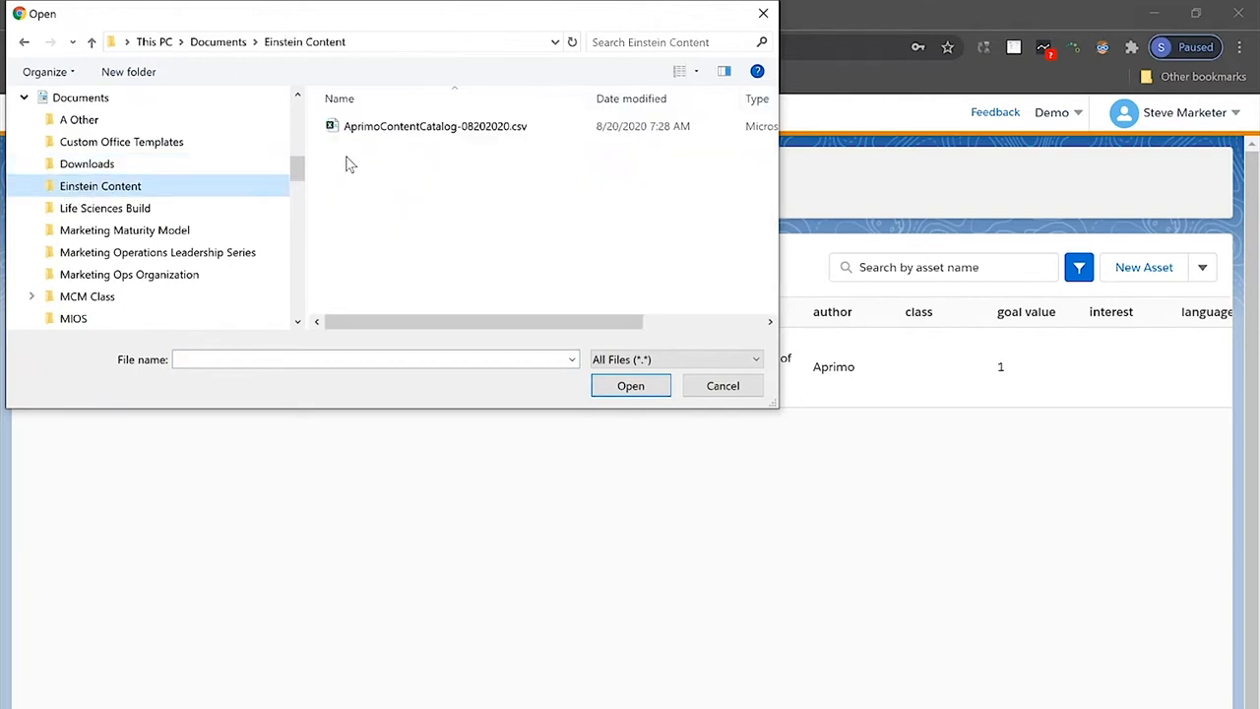
pyautogui.click(436, 126)
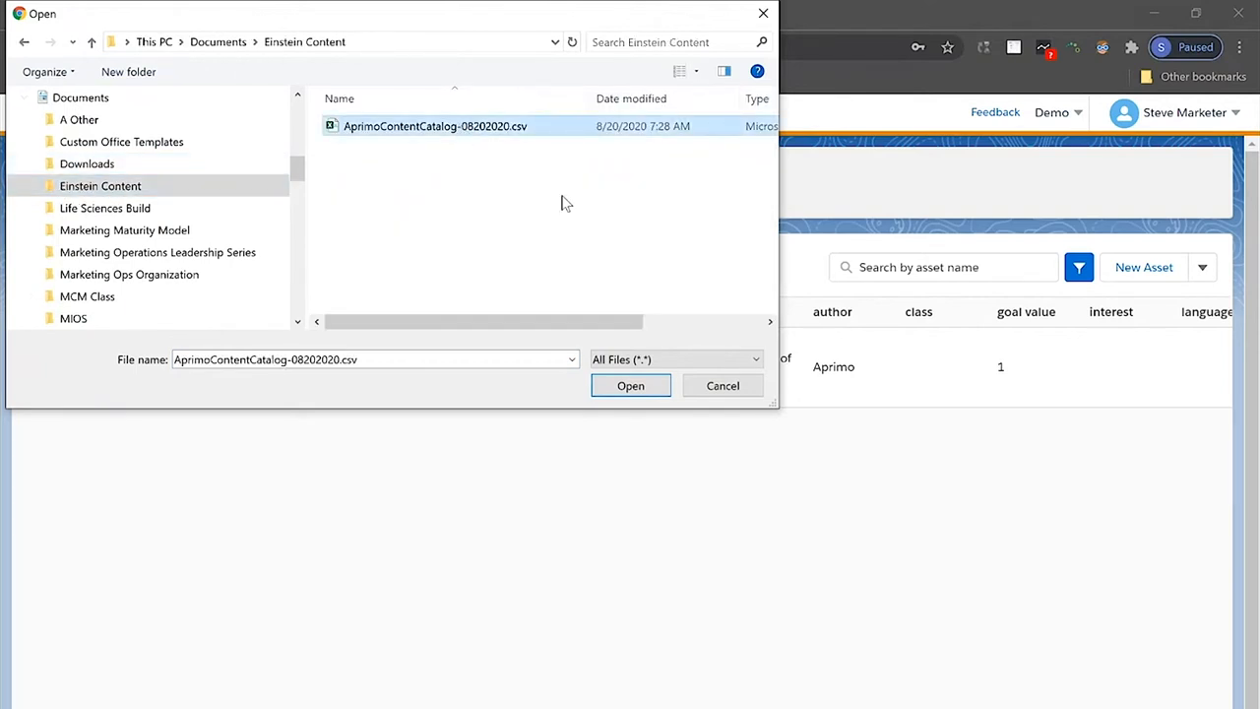
pyautogui.click(630, 385)
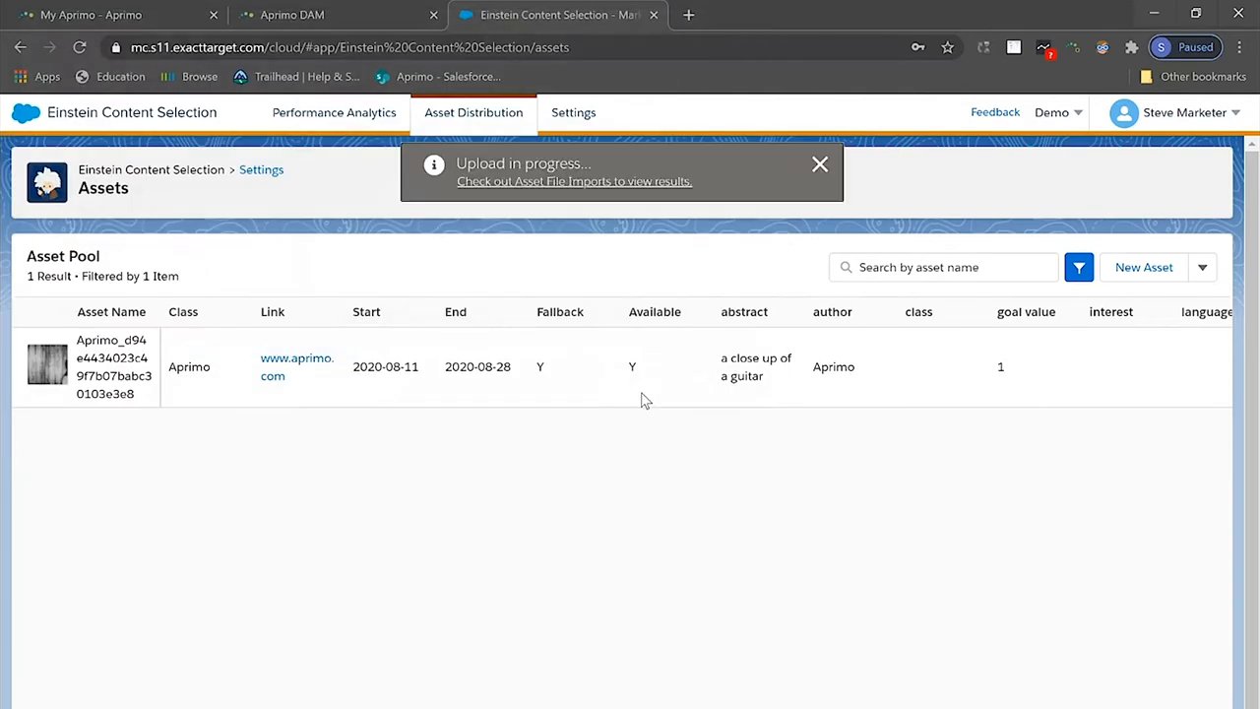
pyautogui.moveTo(645, 402)
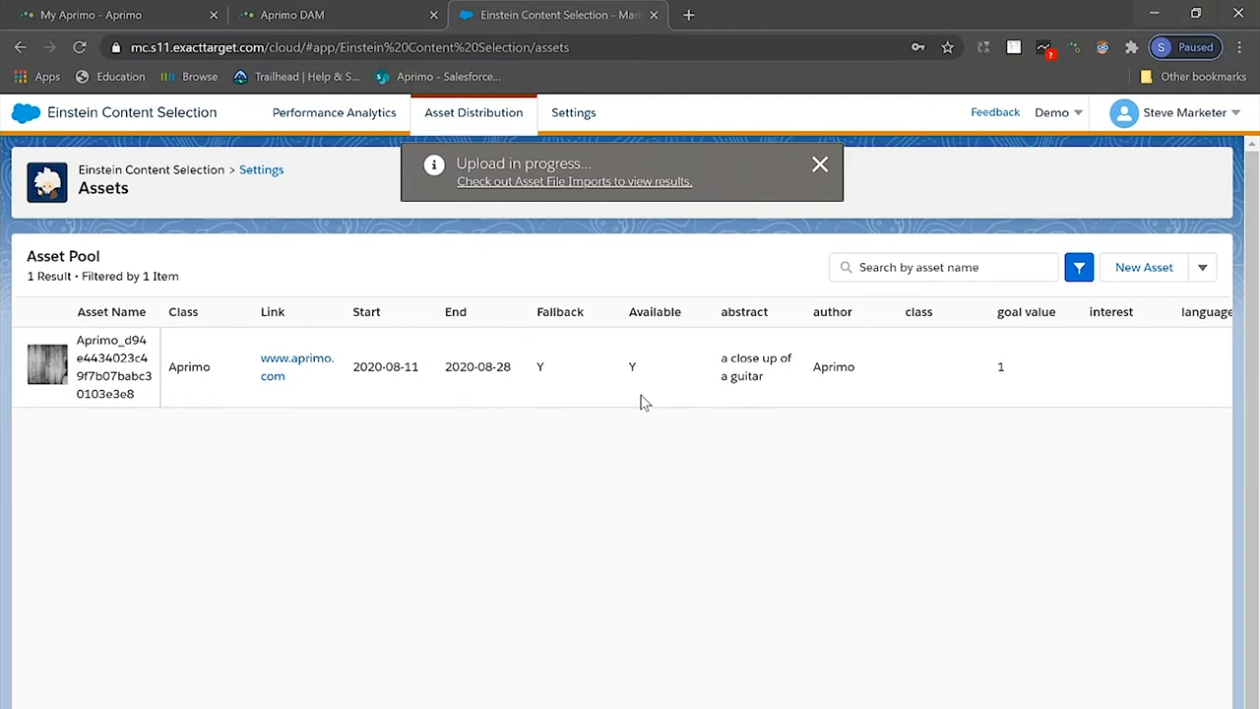
# Dismiss the upload notice, refresh Assets, and scroll through the seven Aprimo asset rows
pyautogui.click(819, 164)
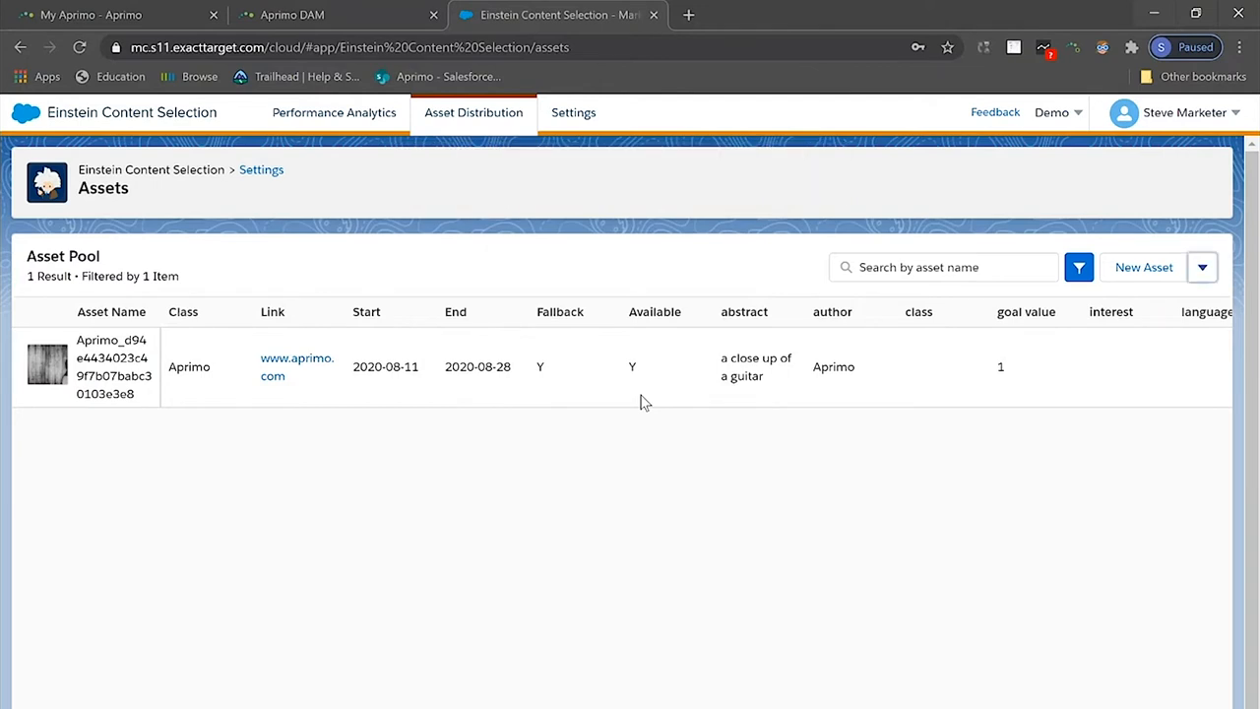
pyautogui.click(80, 47)
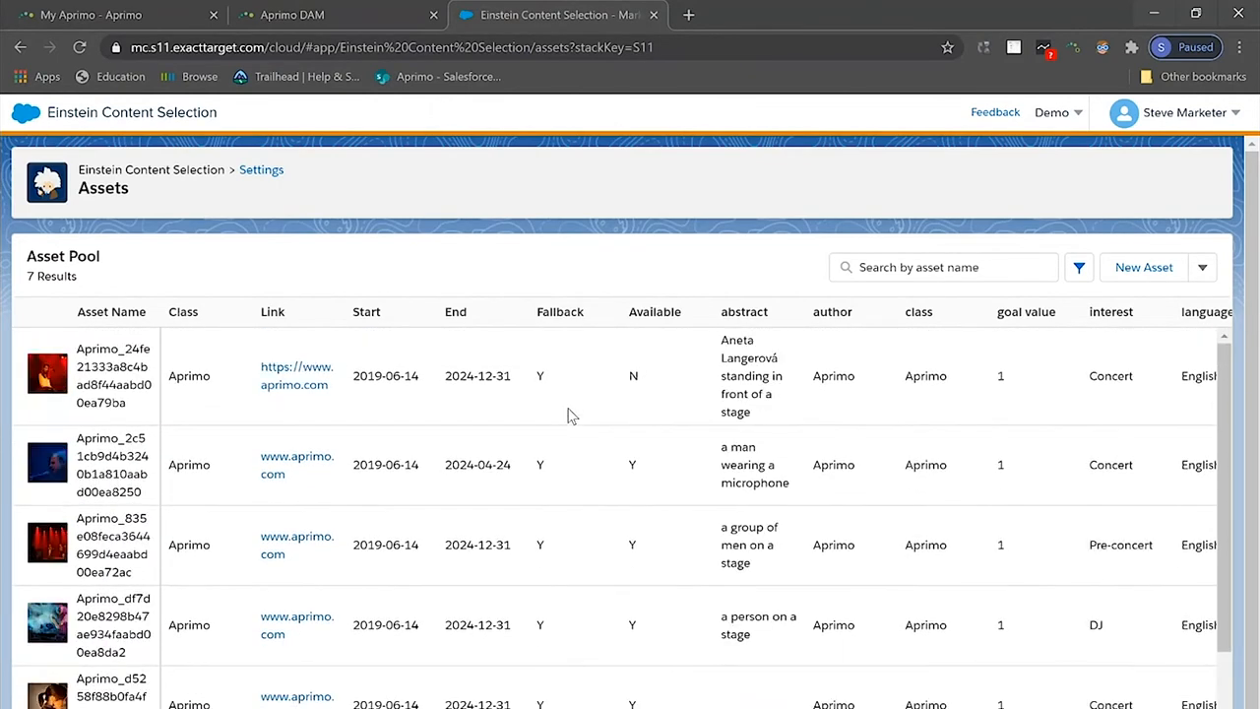
pyautogui.scroll(-3)
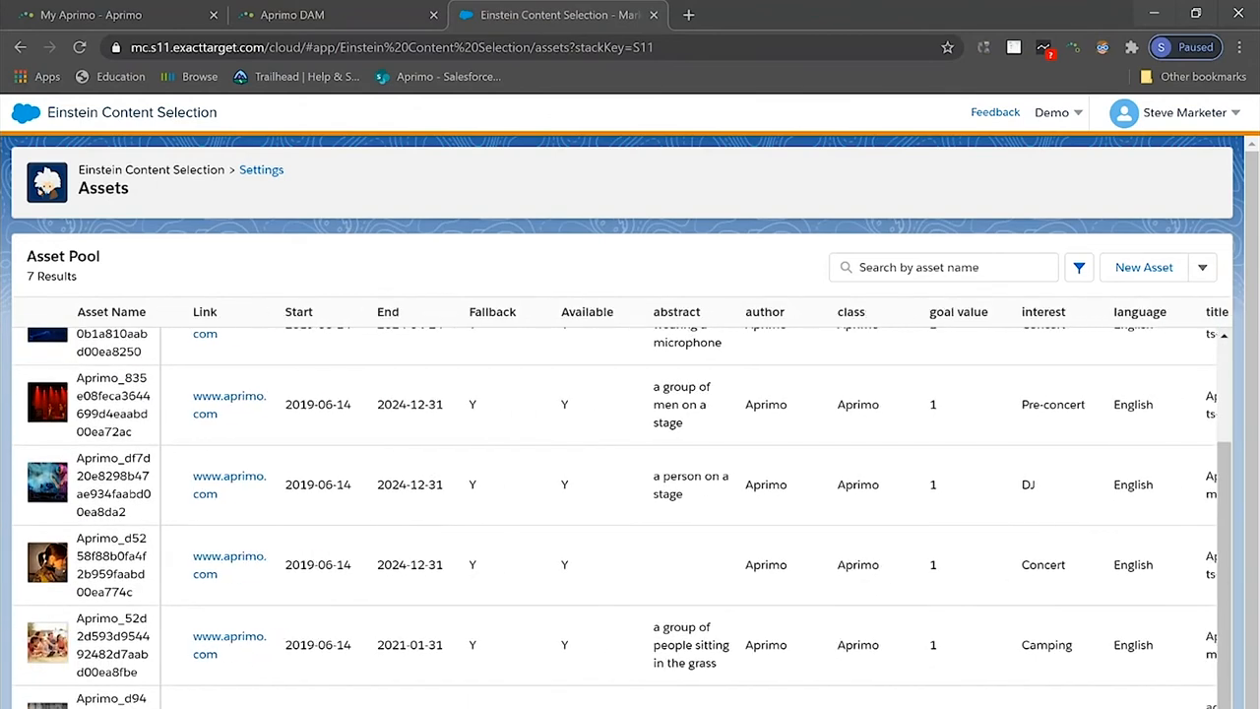
pyautogui.hscroll(3)
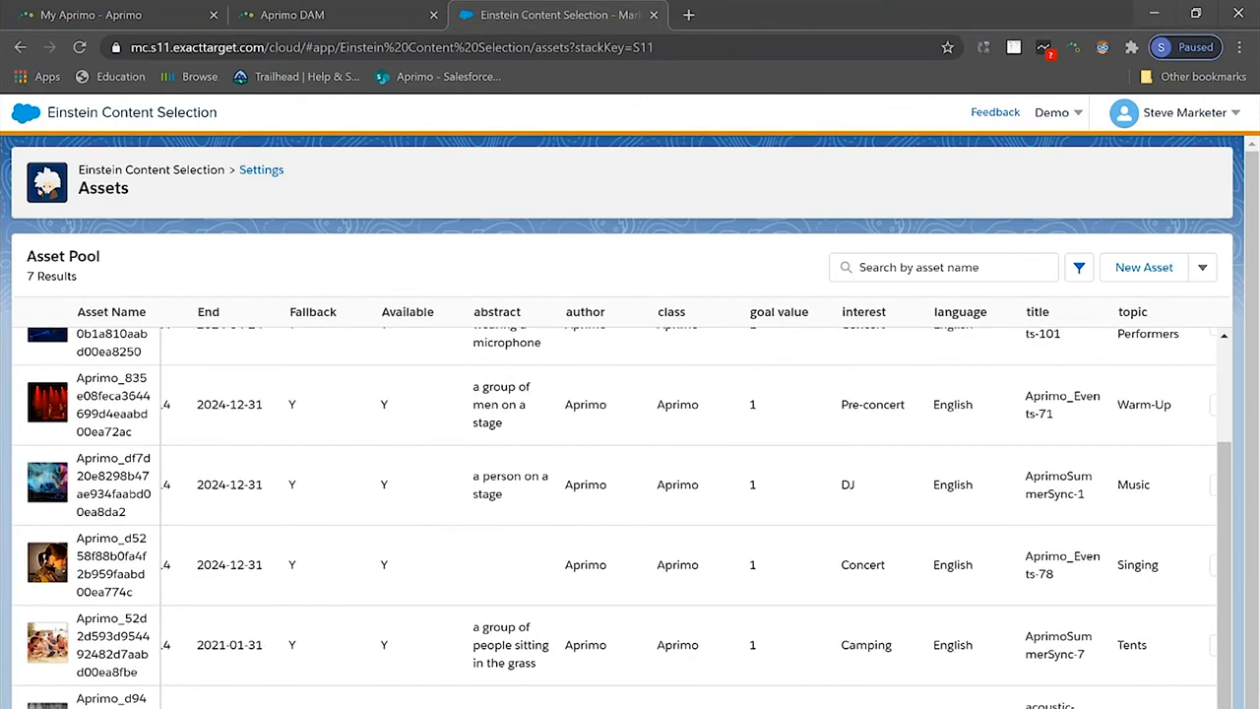
pyautogui.hscroll(-3)
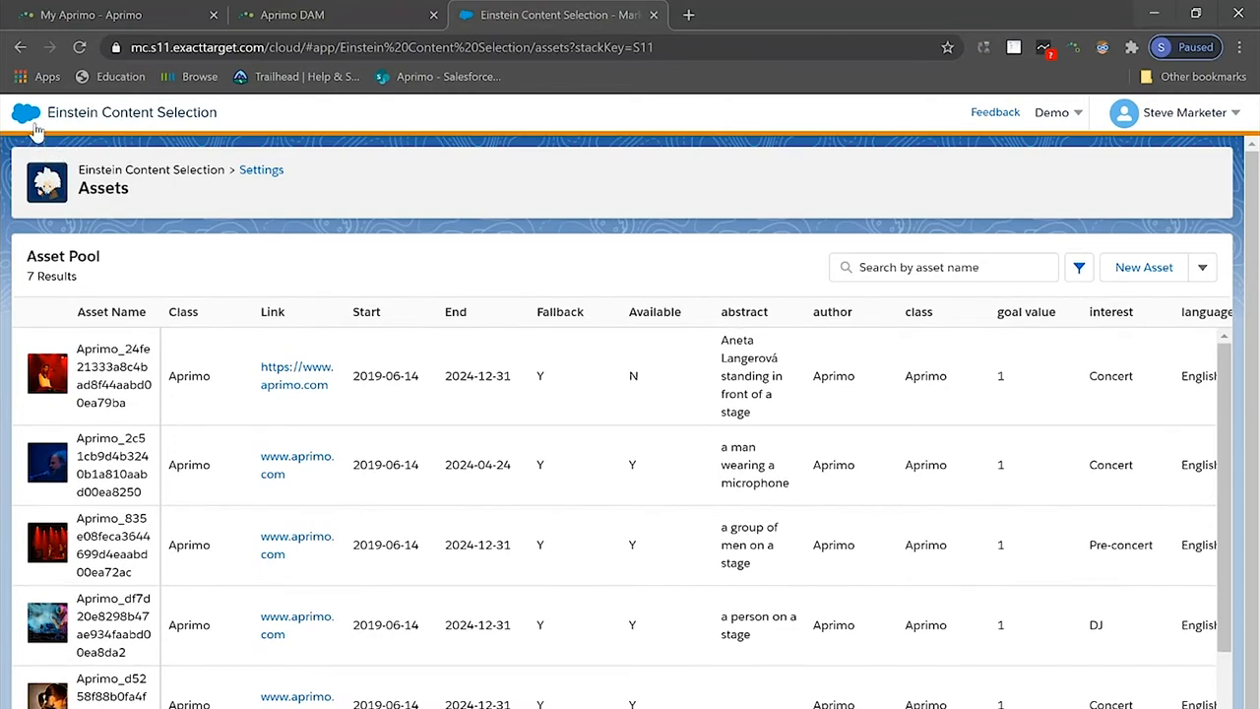
# Add an Einstein Content Selection block to the email top using the Aprimo (7 assets) class
pyautogui.click(25, 116)
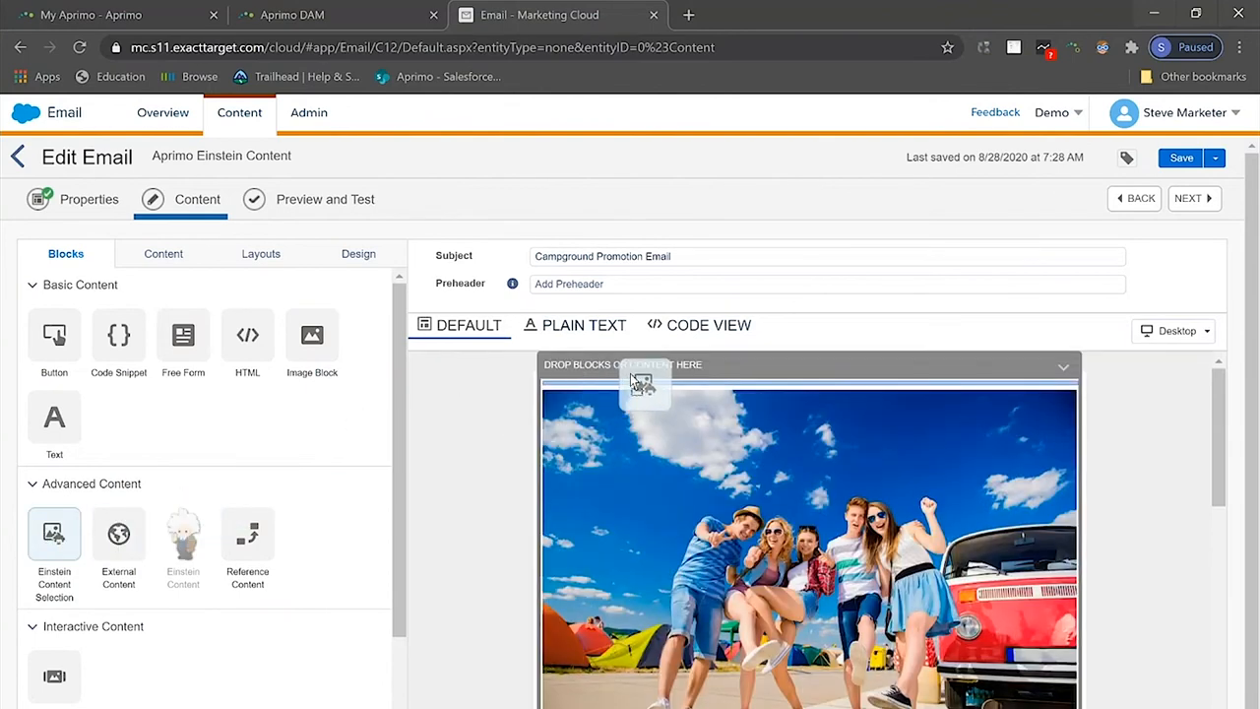
pyautogui.moveTo(54, 532); pyautogui.dragTo(645, 384)
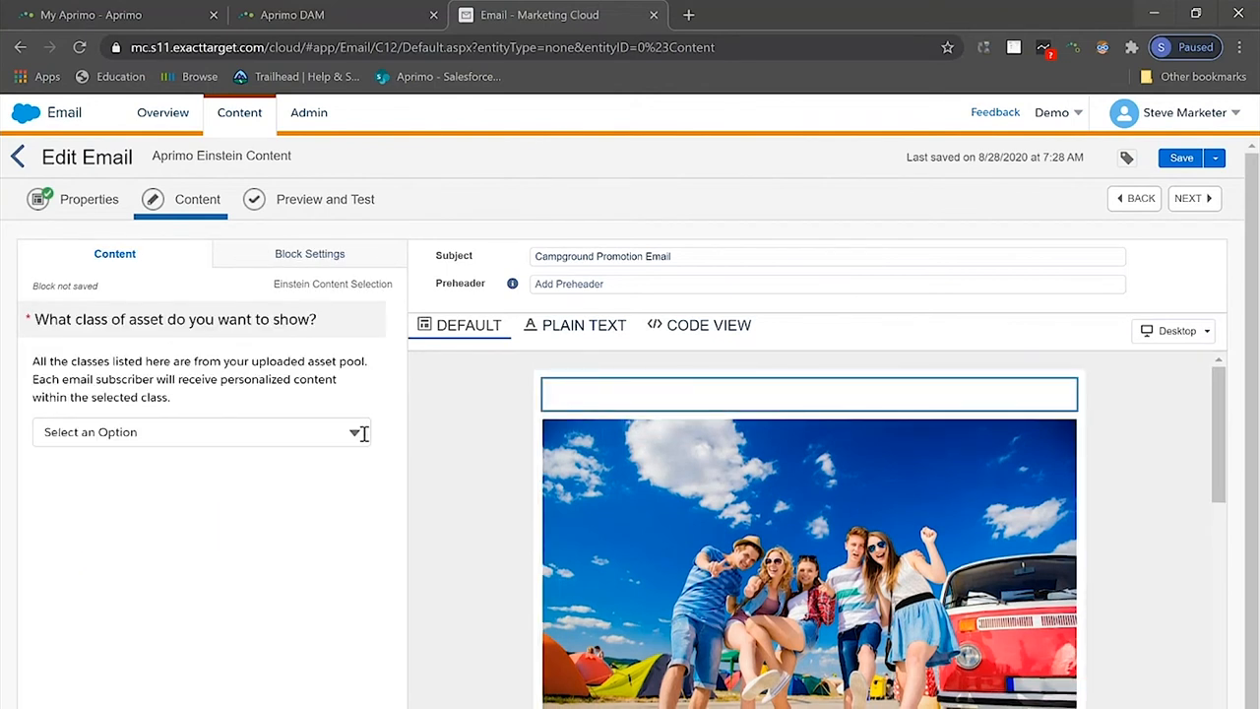
pyautogui.click(196, 431)
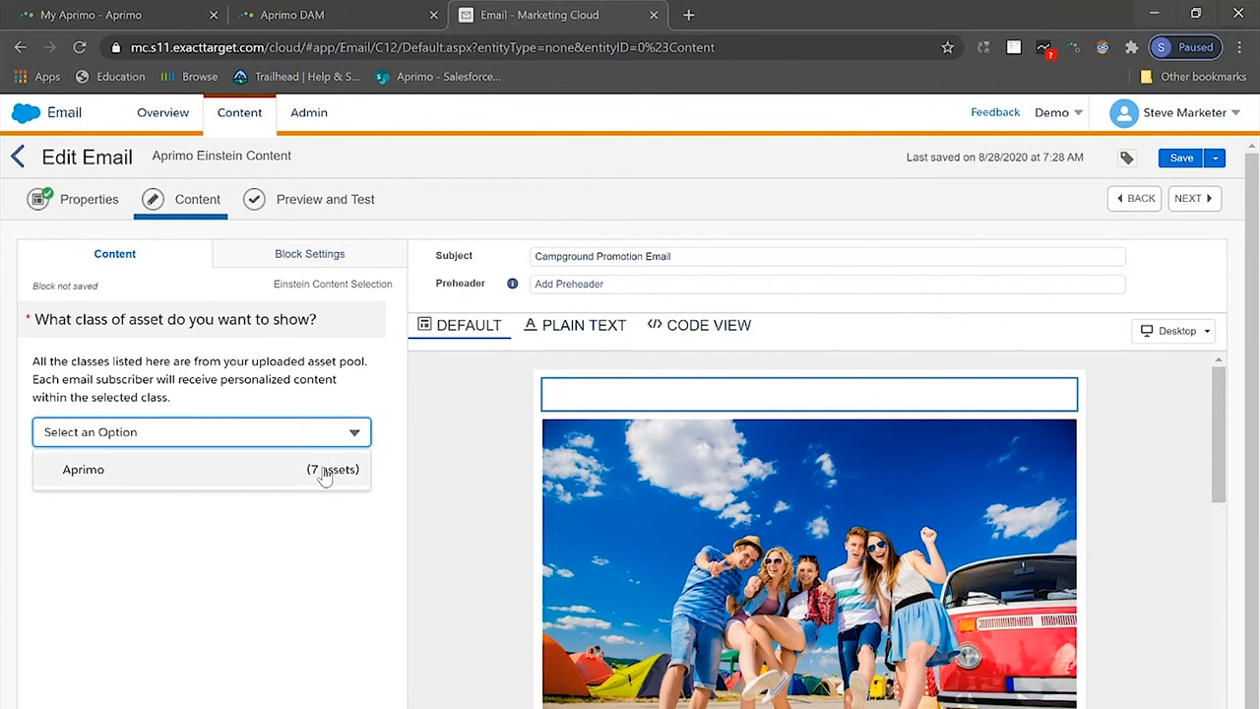
pyautogui.click(82, 469)
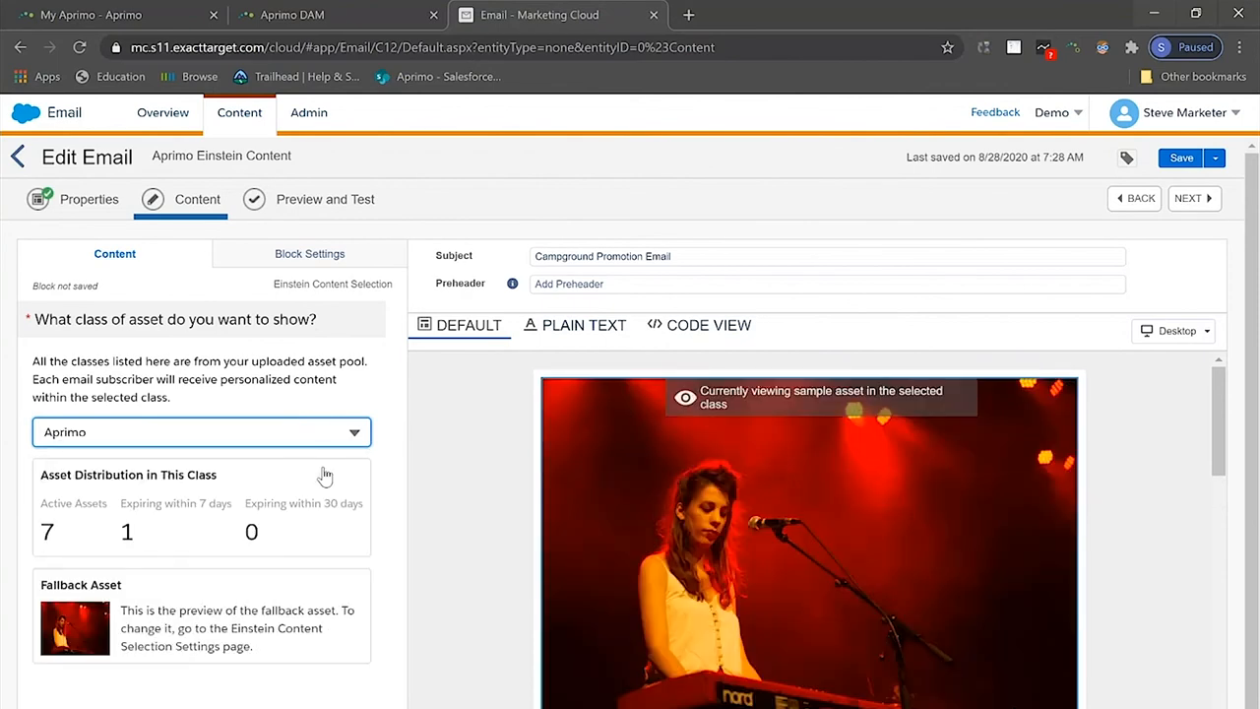